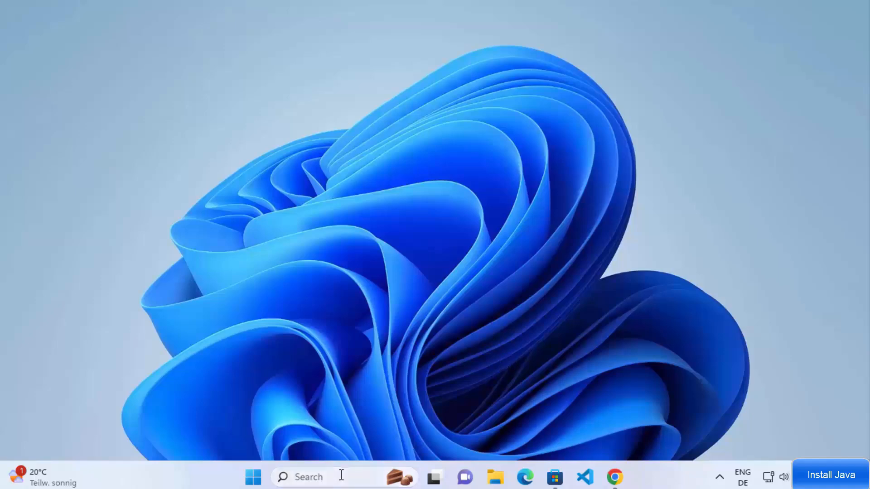
# Launch Command Prompt from the Start search for 'cmd'.
pyautogui.write('cmd')
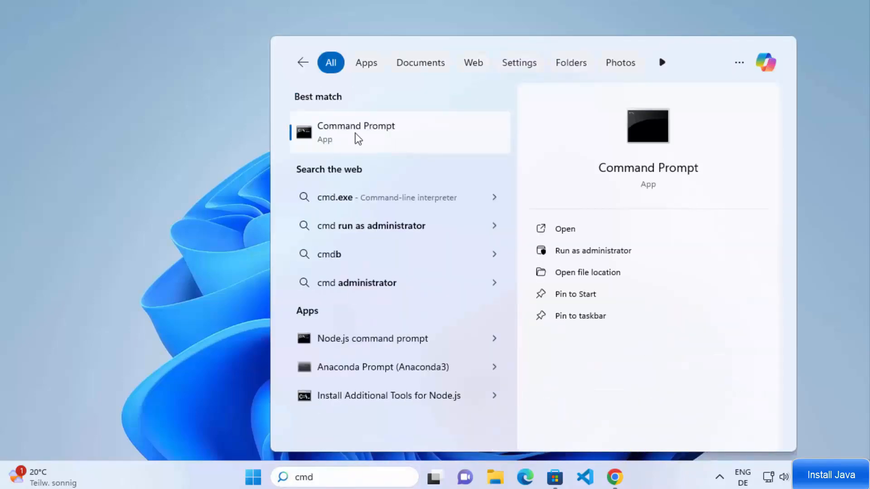
pyautogui.click(356, 132)
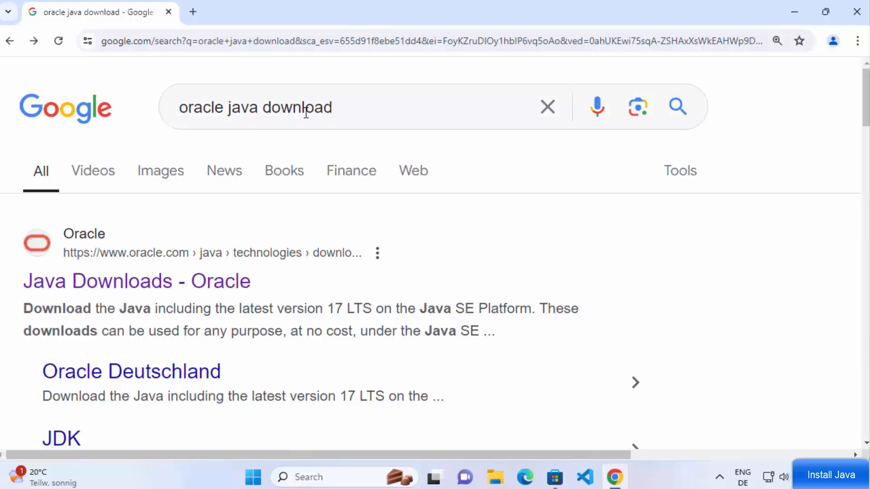
# Reach the JDK 22.0.1 Windows download on Oracle's Java Downloads page.
pyautogui.click(137, 281)
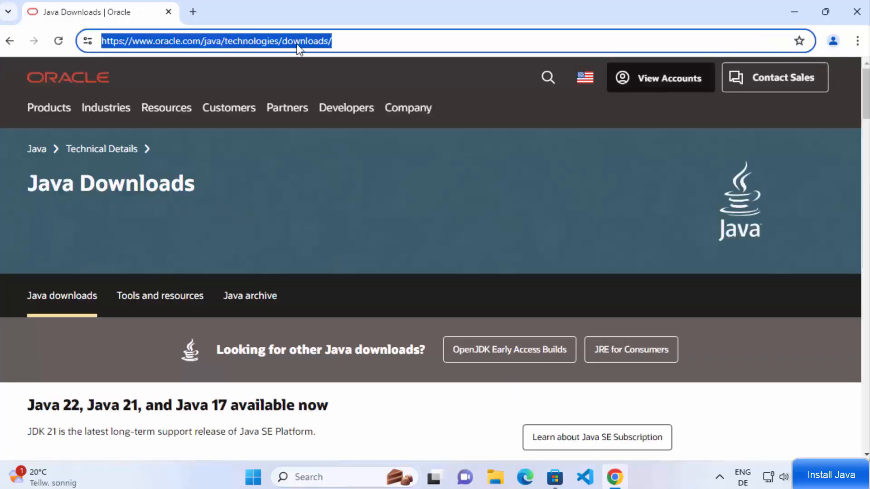
pyautogui.scroll(-3)
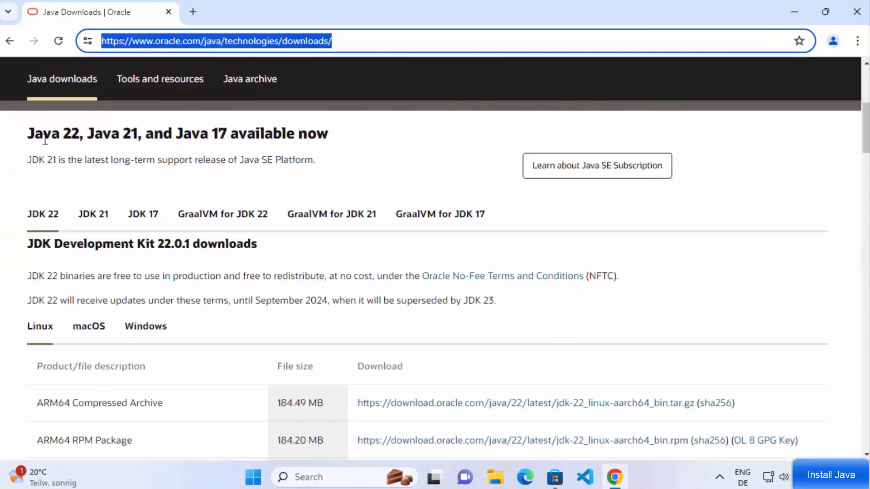
pyautogui.moveTo(68, 231)
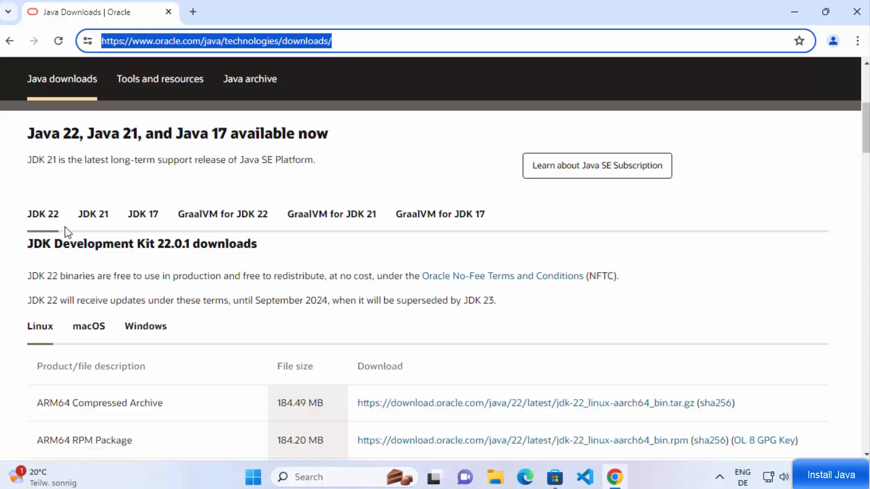
pyautogui.click(145, 325)
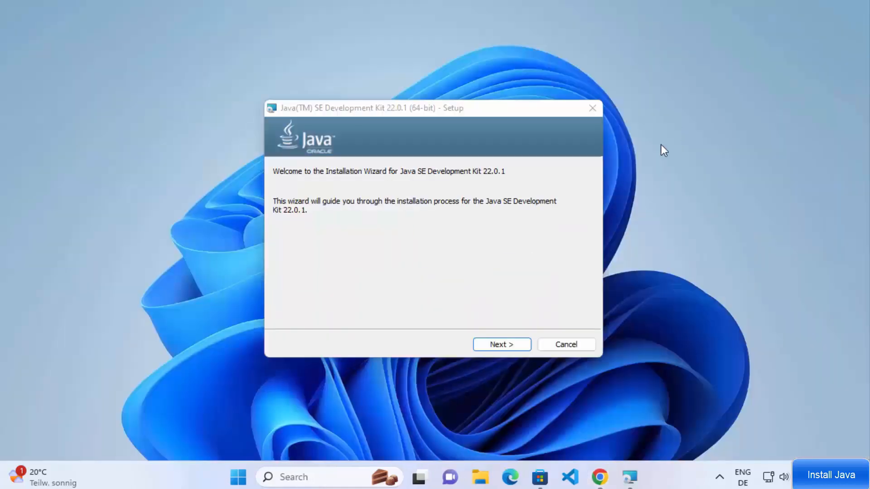
# Install JDK 22.0.1 to the default Program Files\Java\jdk-22 folder, allowing UAC, and close the installer.
pyautogui.click(501, 344)
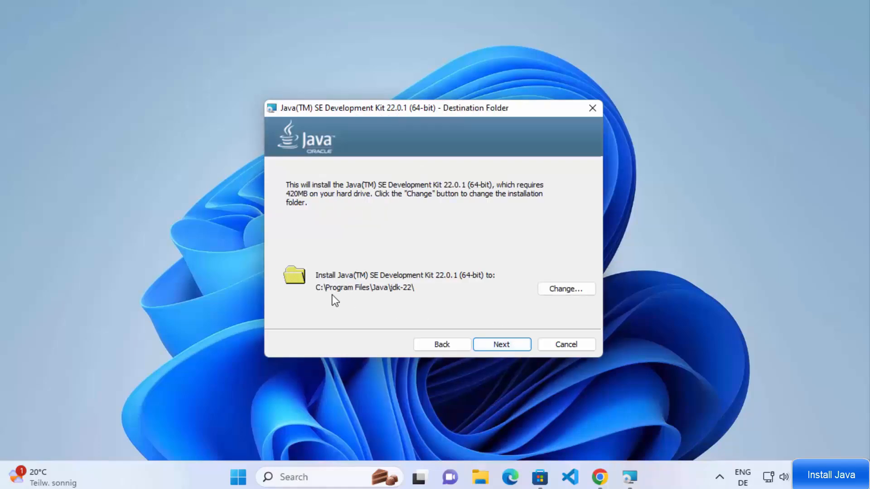
pyautogui.moveTo(399, 291)
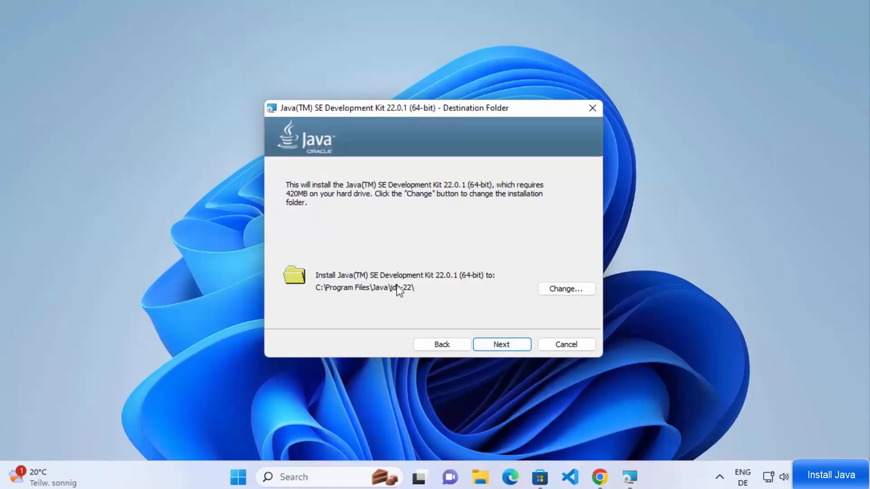
pyautogui.click(500, 344)
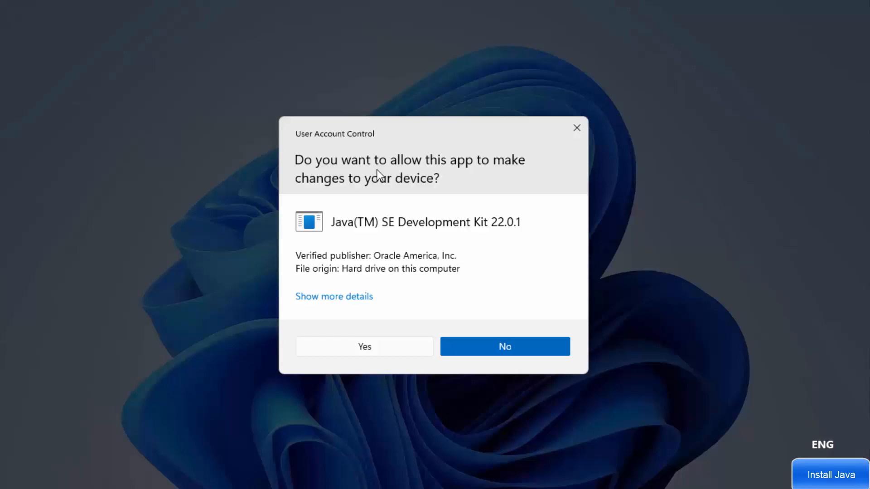
pyautogui.click(364, 346)
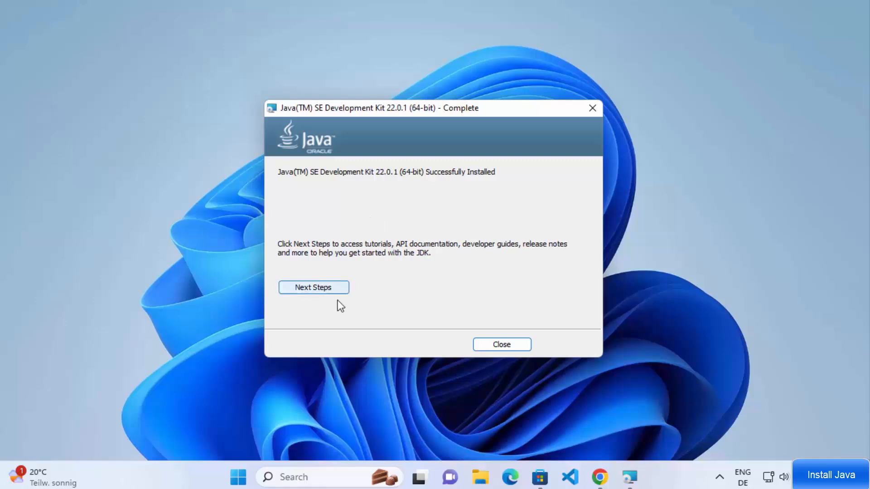
pyautogui.click(500, 345)
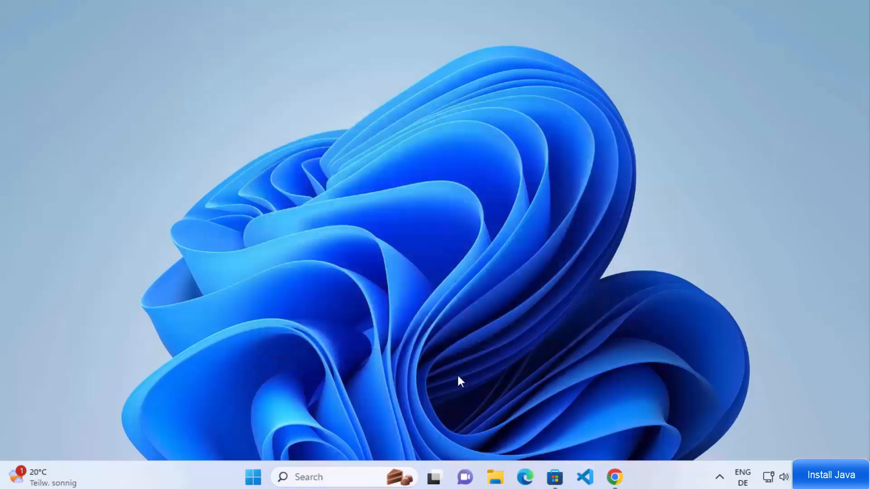
# Confirm java --version reports 22.0.1 and inspect the jdk-22 folder contents in File Explorer.
pyautogui.write('cm')
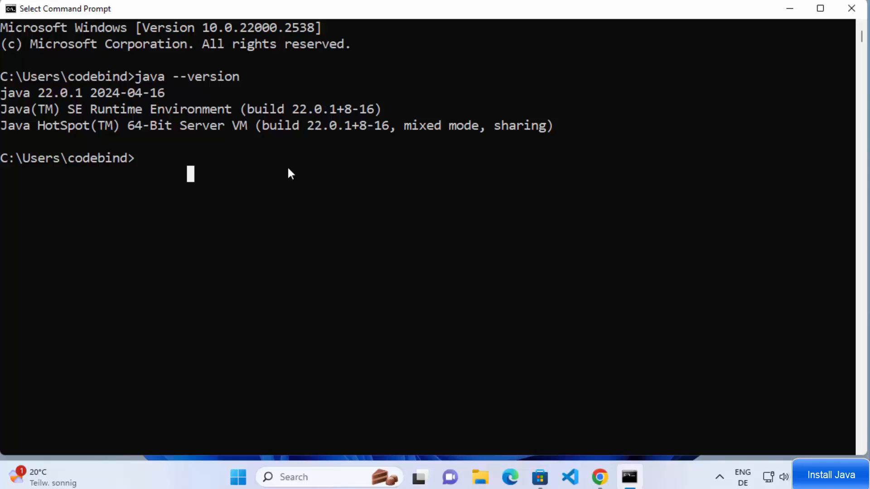
pyautogui.click(480, 477)
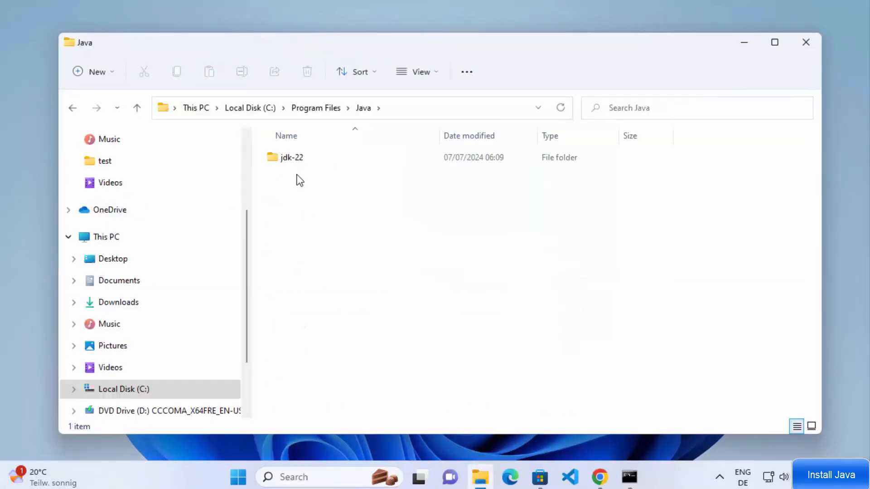
pyautogui.doubleClick(291, 157)
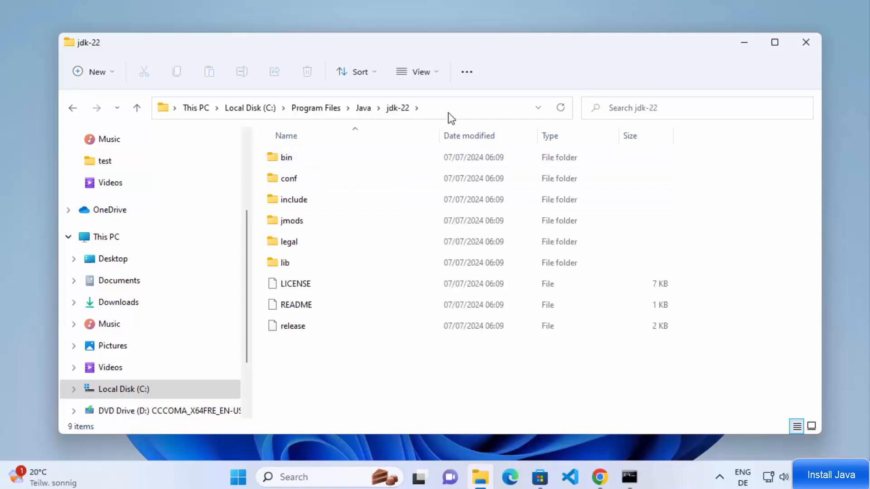
# Reach System Properties via the 'env' search result Edit the system environment variables.
pyautogui.write('en')
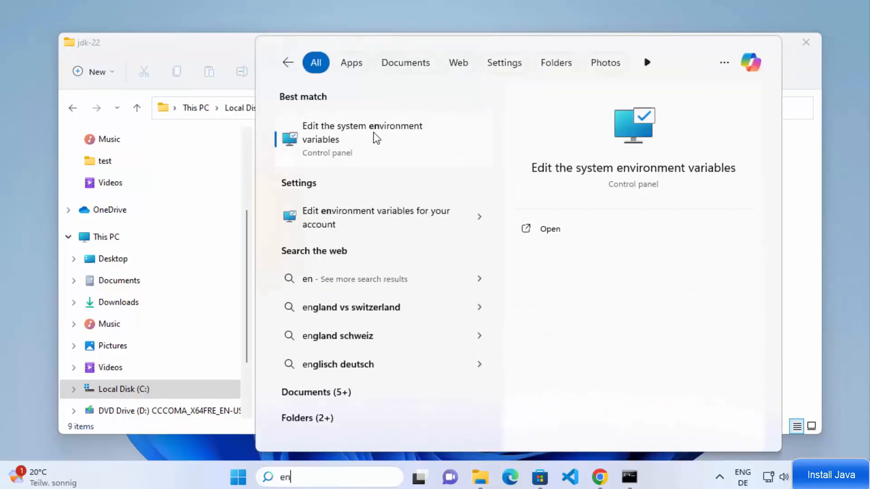
pyautogui.click(361, 132)
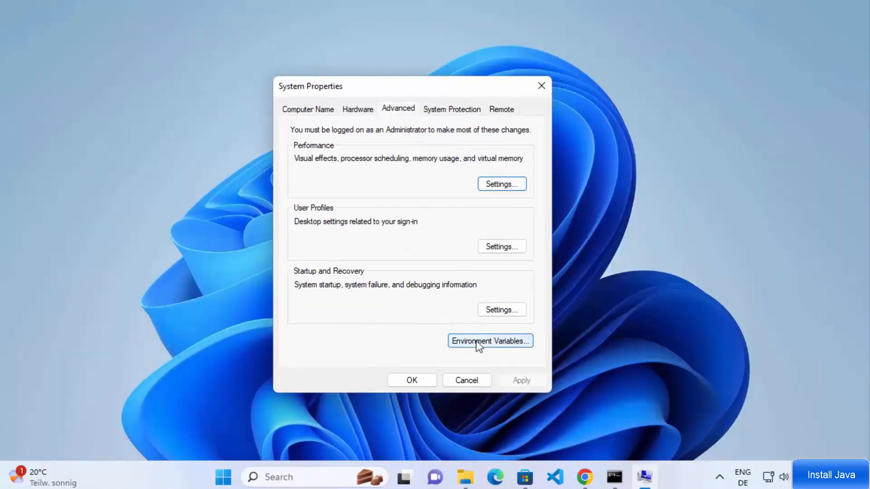